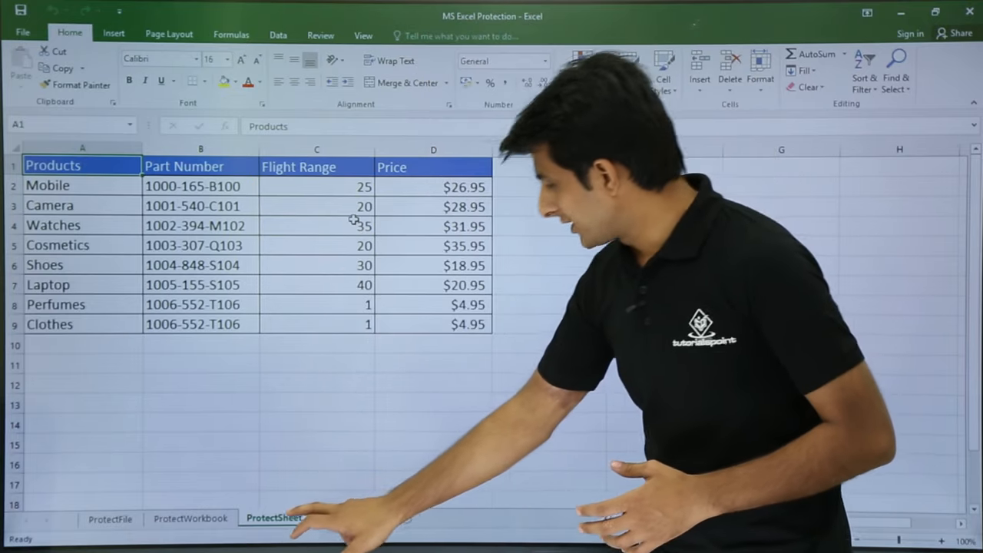
# Protect the ProtectSheet worksheet with a password, confirming it twice, then attempt a cell edit.
pyautogui.rightClick(274, 518)
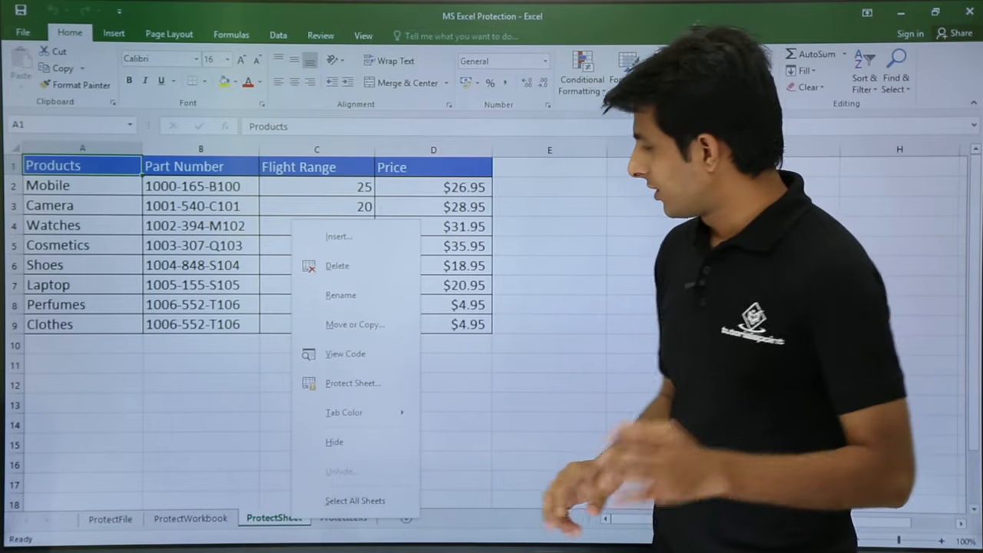
pyautogui.click(352, 383)
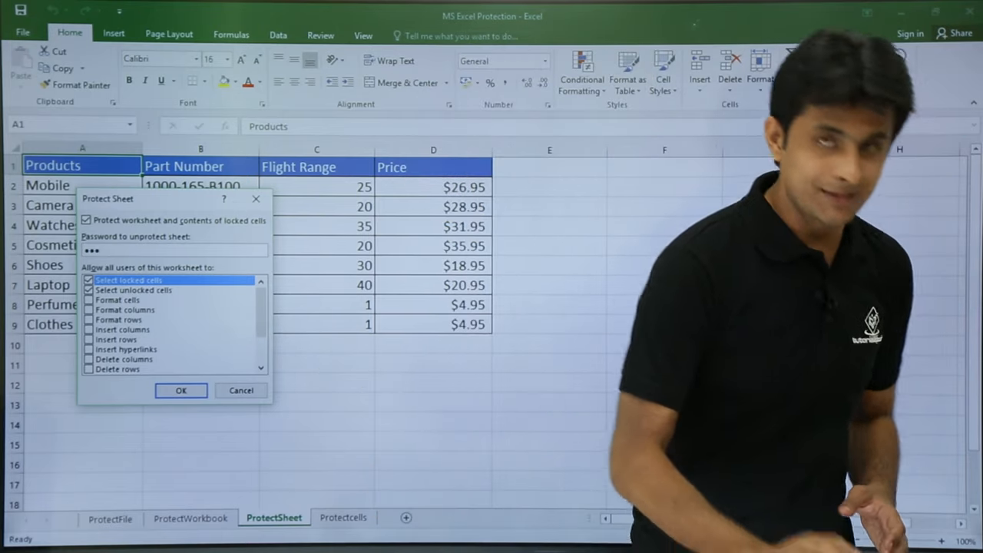
pyautogui.click(181, 390)
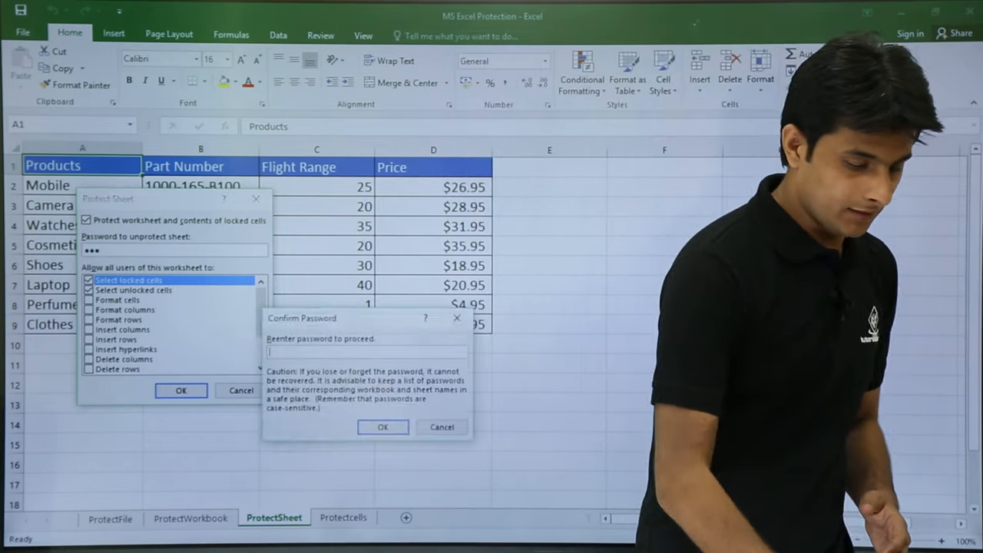
pyautogui.click(382, 427)
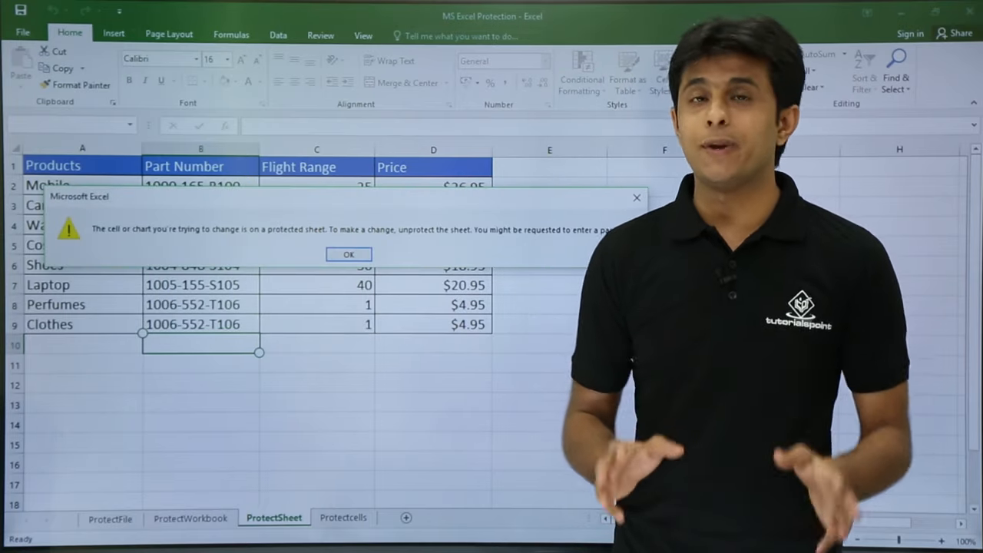
# Dismiss the warning and check the context menus of columns C and E for disabled commands.
pyautogui.click(348, 254)
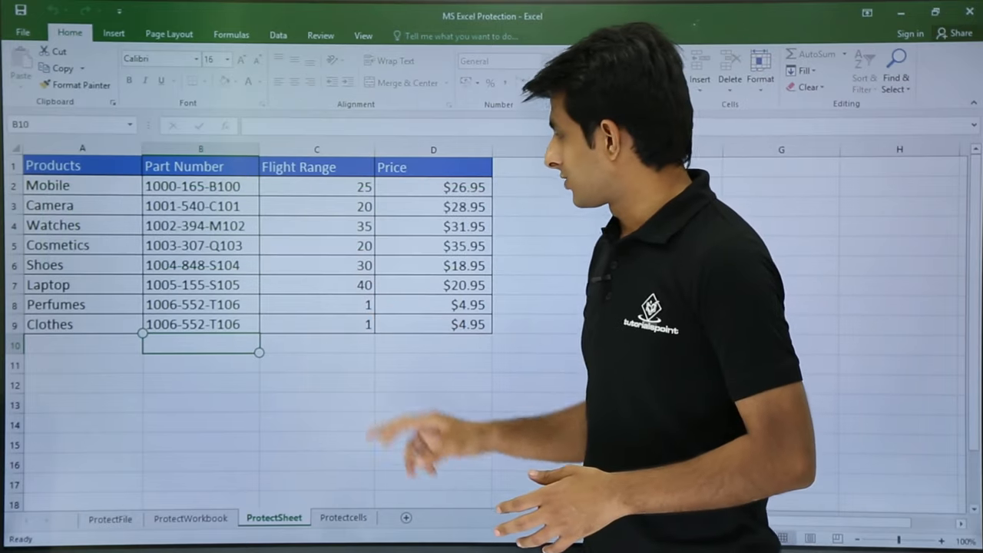
pyautogui.rightClick(316, 148)
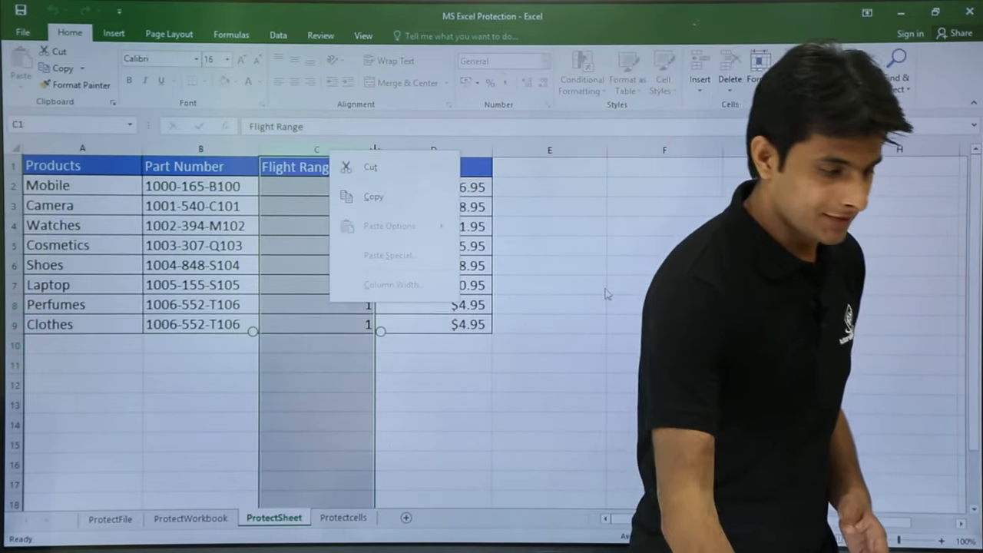
pyautogui.rightClick(548, 149)
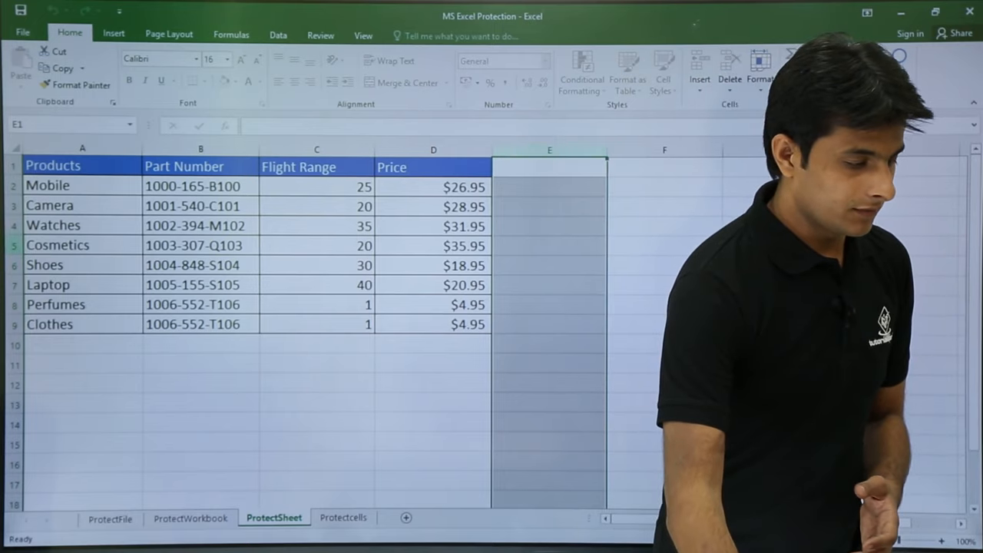
pyautogui.rightClick(58, 244)
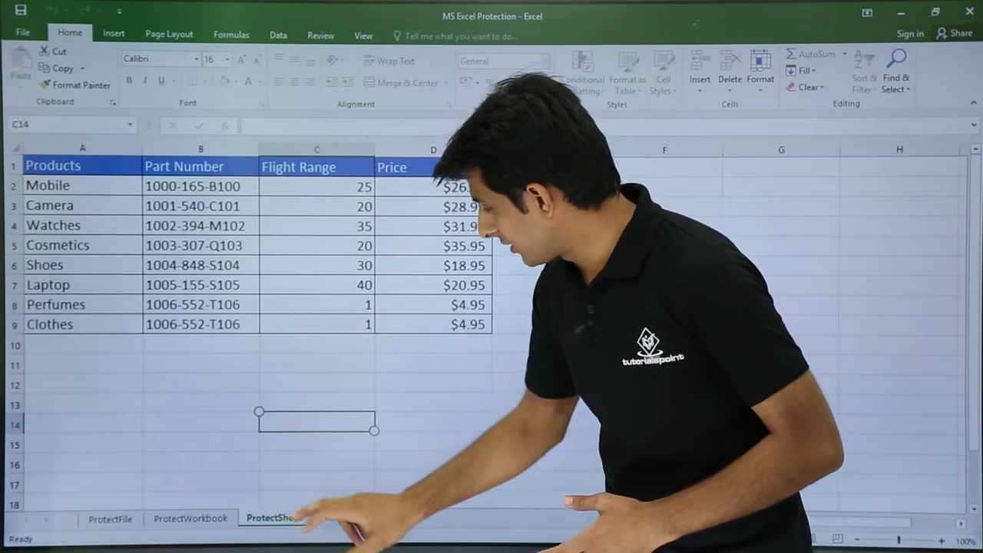
# Unprotect the ProtectSheet worksheet from its tab menu using the password.
pyautogui.rightClick(275, 518)
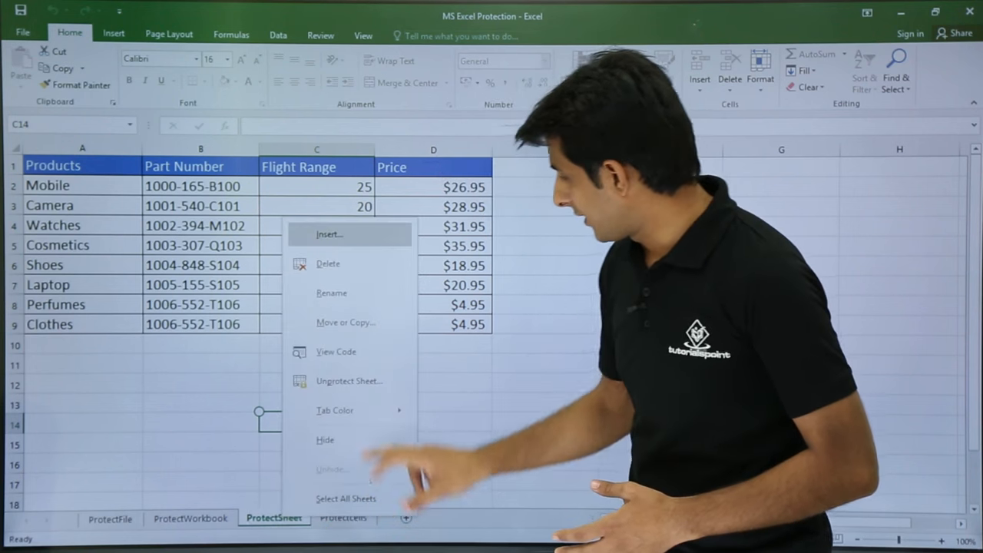
pyautogui.click(350, 381)
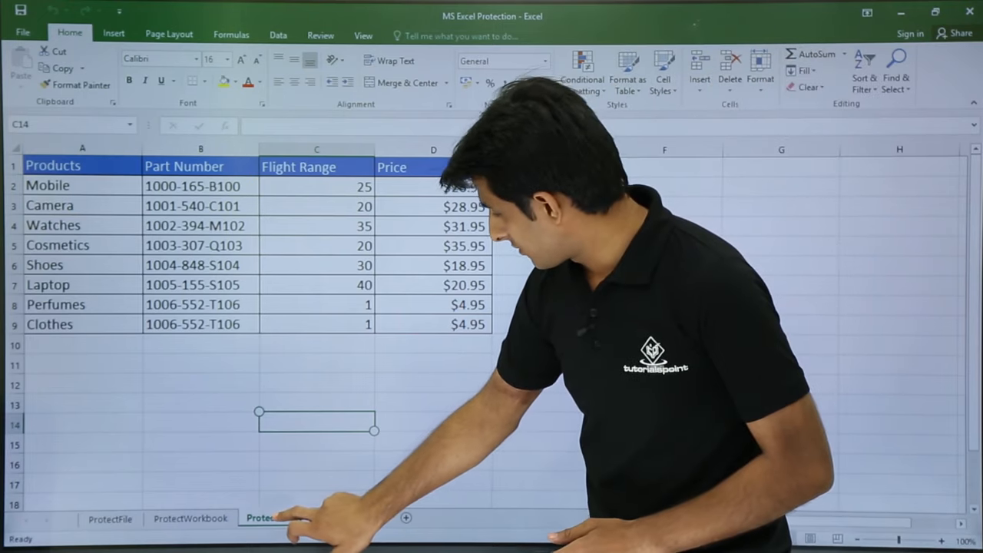
# Re-protect ProtectSheet with a password, permitting insert and delete of rows and columns.
pyautogui.rightClick(273, 517)
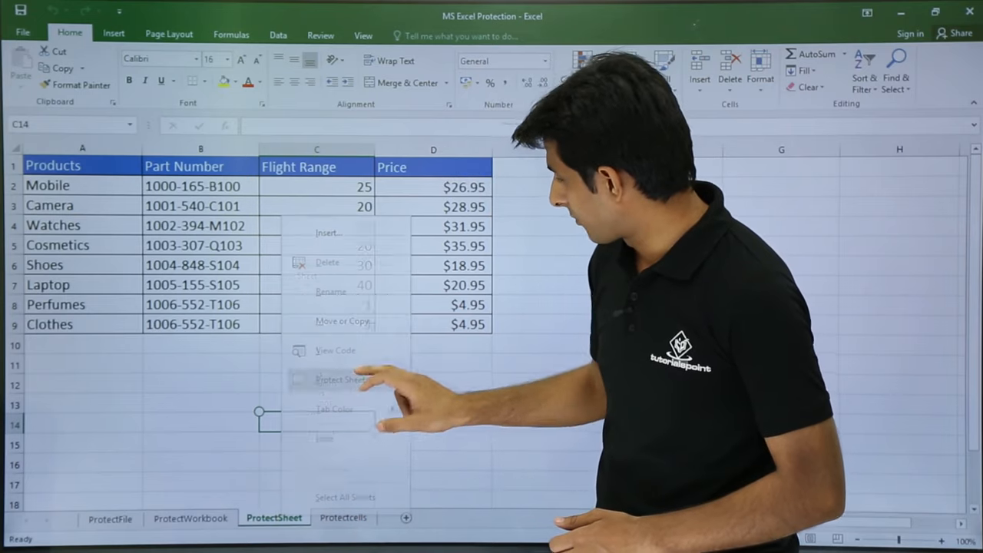
pyautogui.click(339, 379)
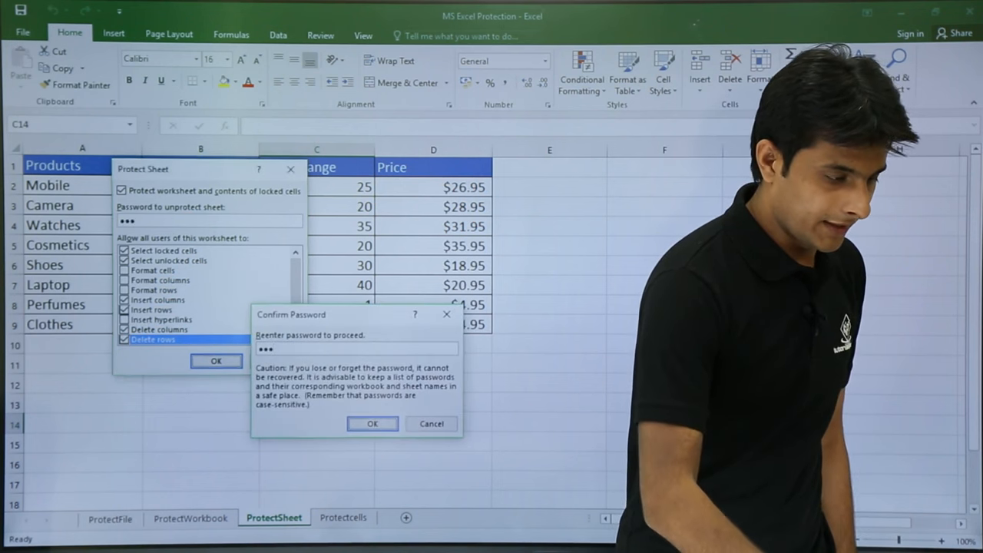
pyautogui.click(372, 424)
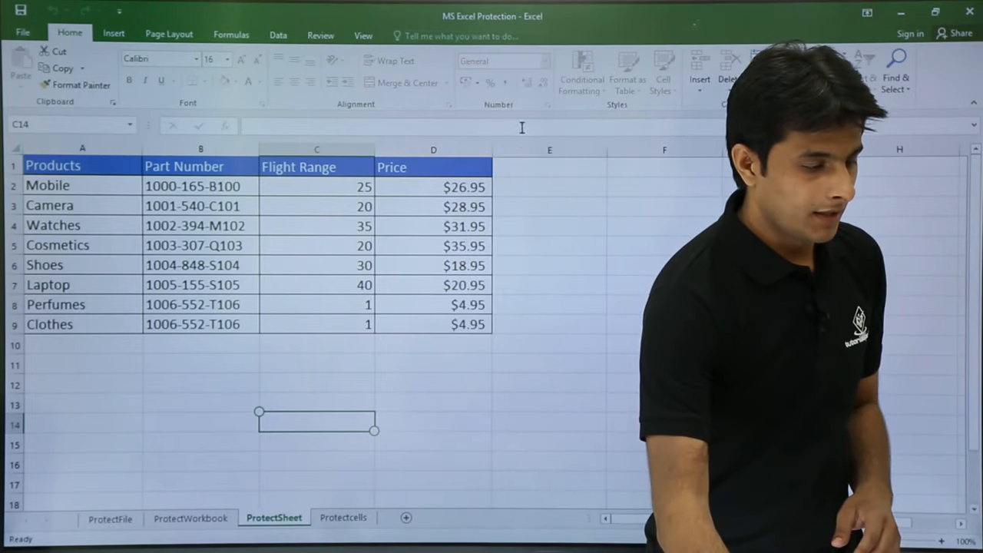
# Bring up the Unprotect Sheet password prompt for ProtectSheet.
pyautogui.rightClick(549, 150)
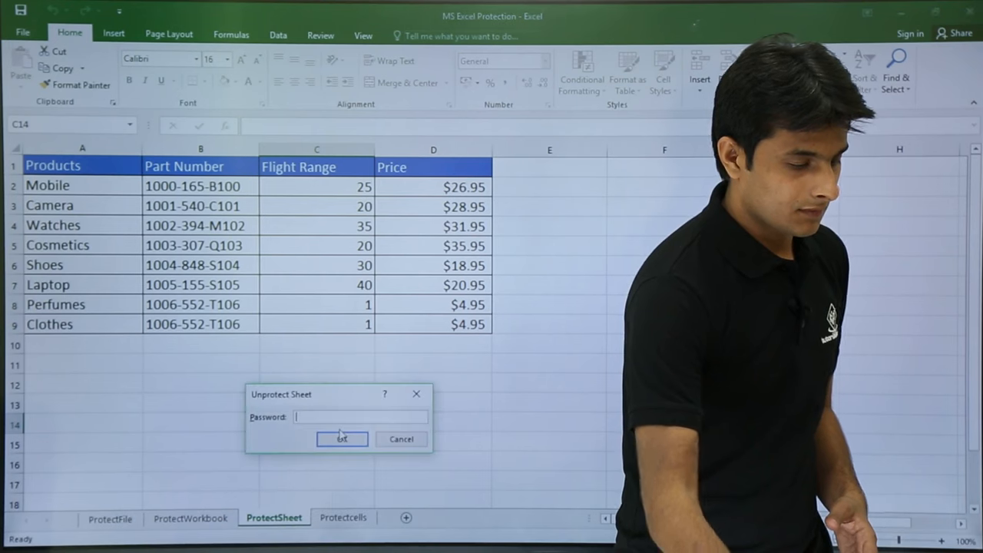
# Confirm the password to unprotect the sheet, then show the Review and File Info protection options.
pyautogui.click(341, 438)
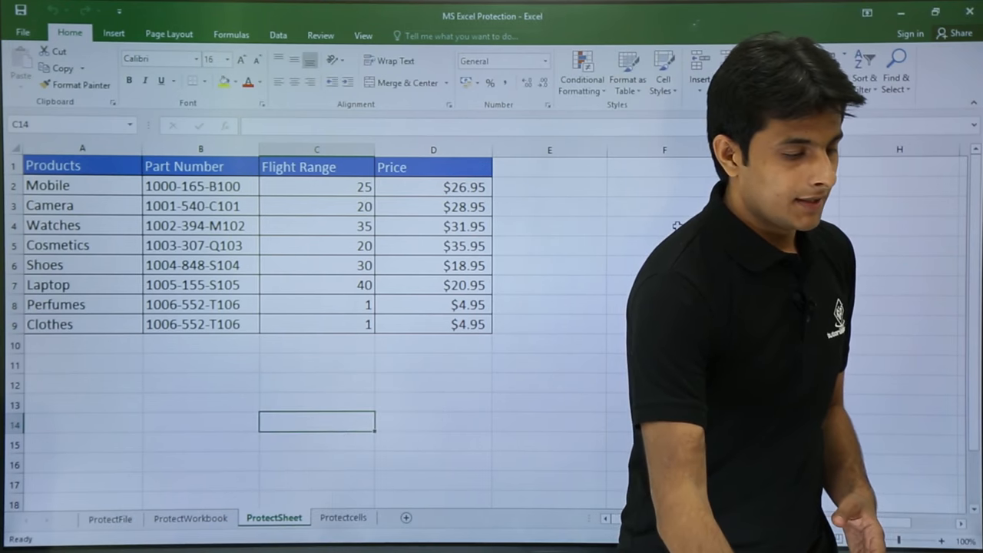
pyautogui.click(665, 225)
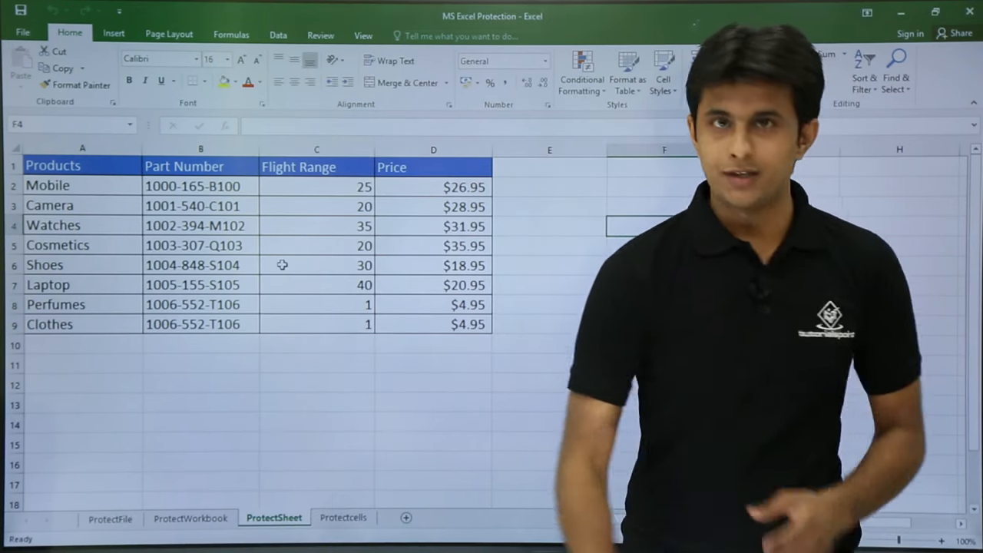
pyautogui.click(320, 34)
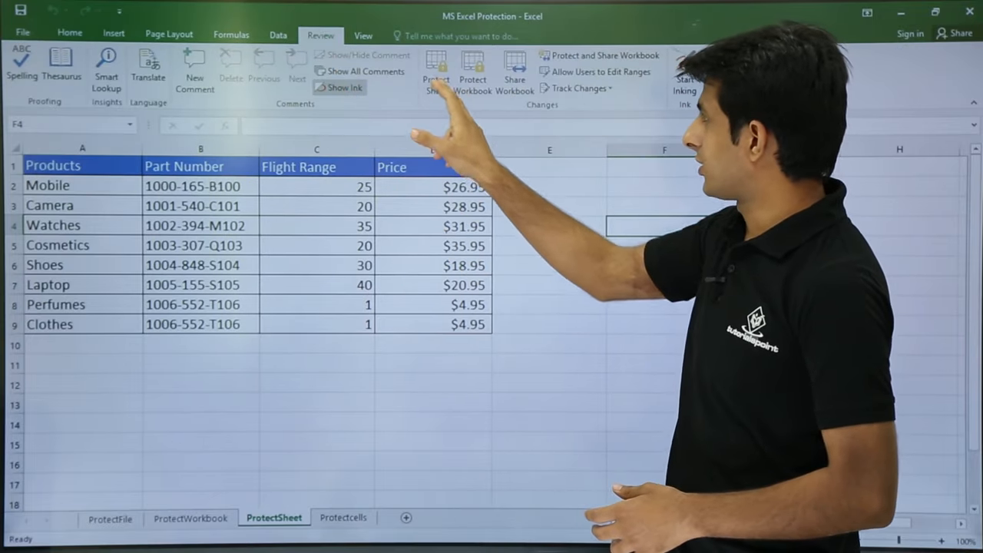
pyautogui.click(434, 69)
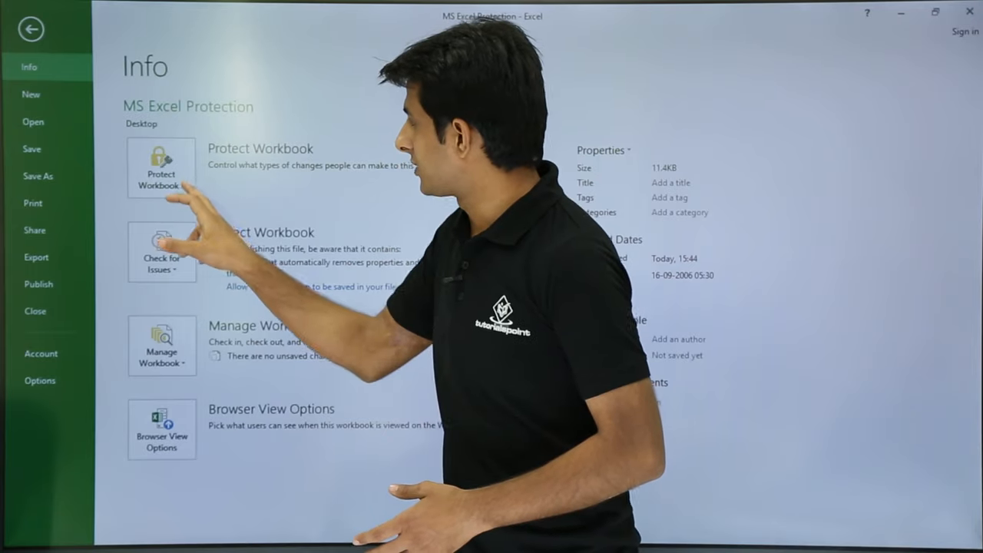
# Go back from File Info to the ProtectSheet worksheet.
pyautogui.click(161, 168)
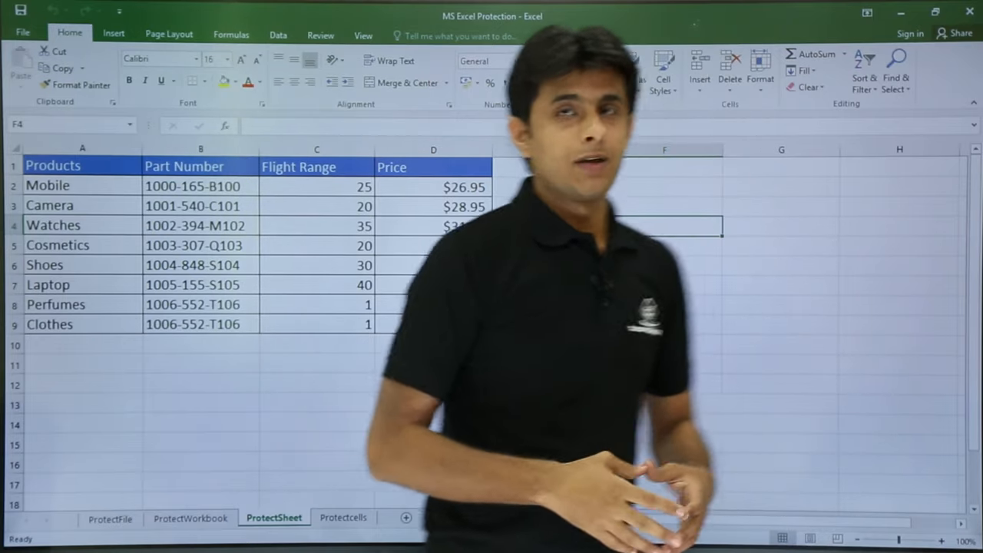
# Reach the Protect Sheet dialog via Home > Format.
pyautogui.click(760, 73)
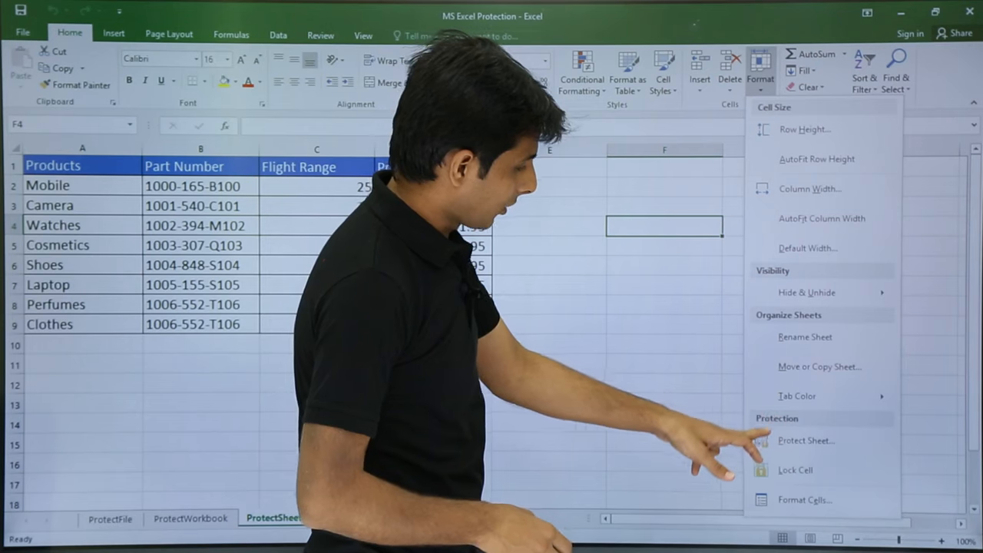
pyautogui.click(805, 440)
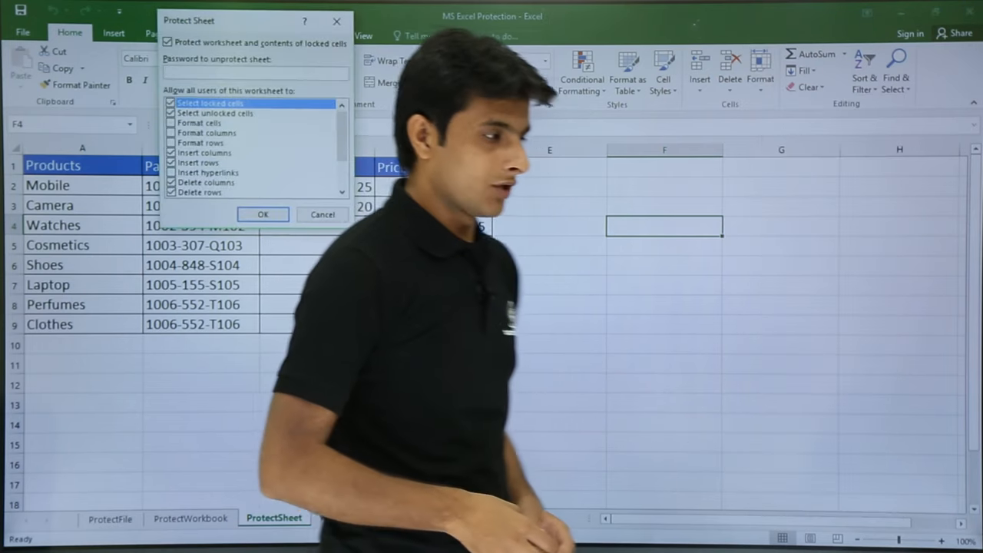